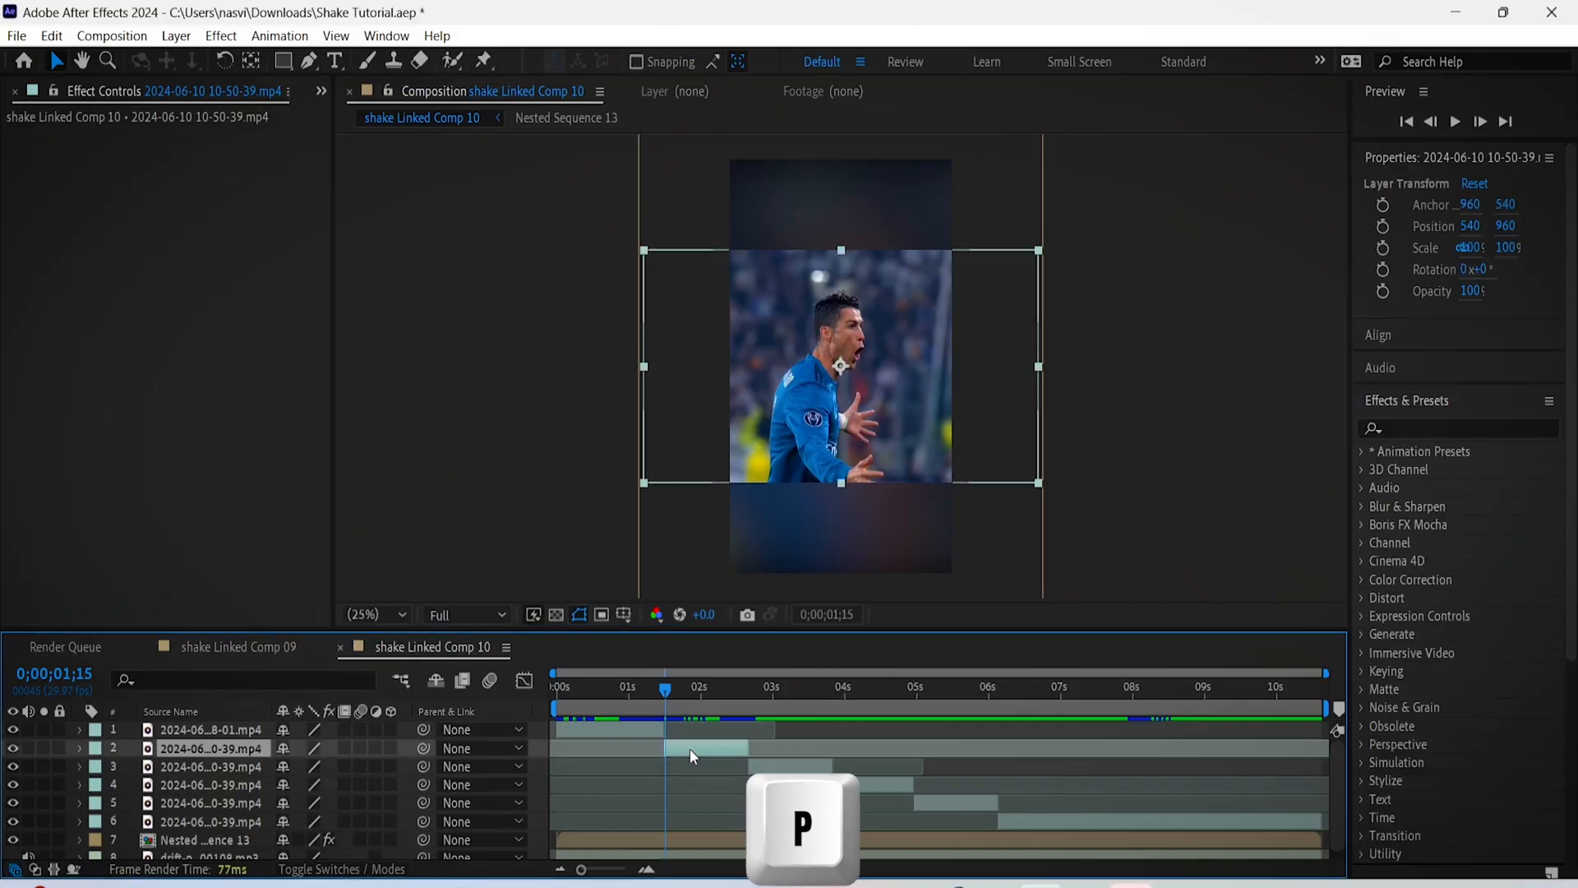
Reveal the second clip's Position property to begin keyframing the shake
{"action": "key", "text": "p"}
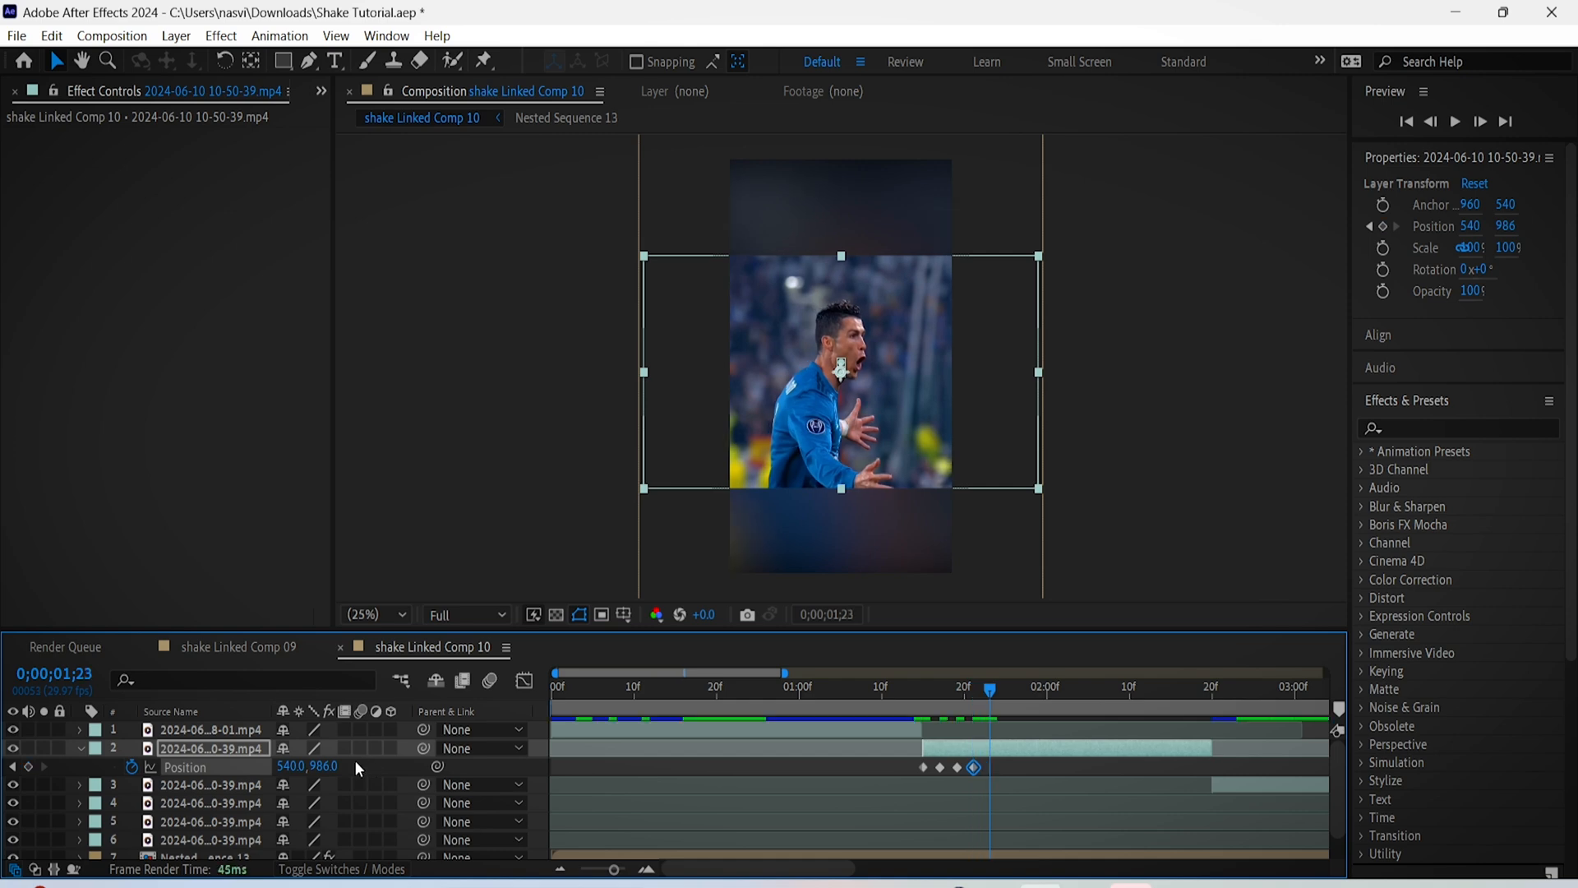
Apply Easy Ease interpolation to the five Position shake keyframes
{"action": "right_click", "coordinate": [186, 768]}
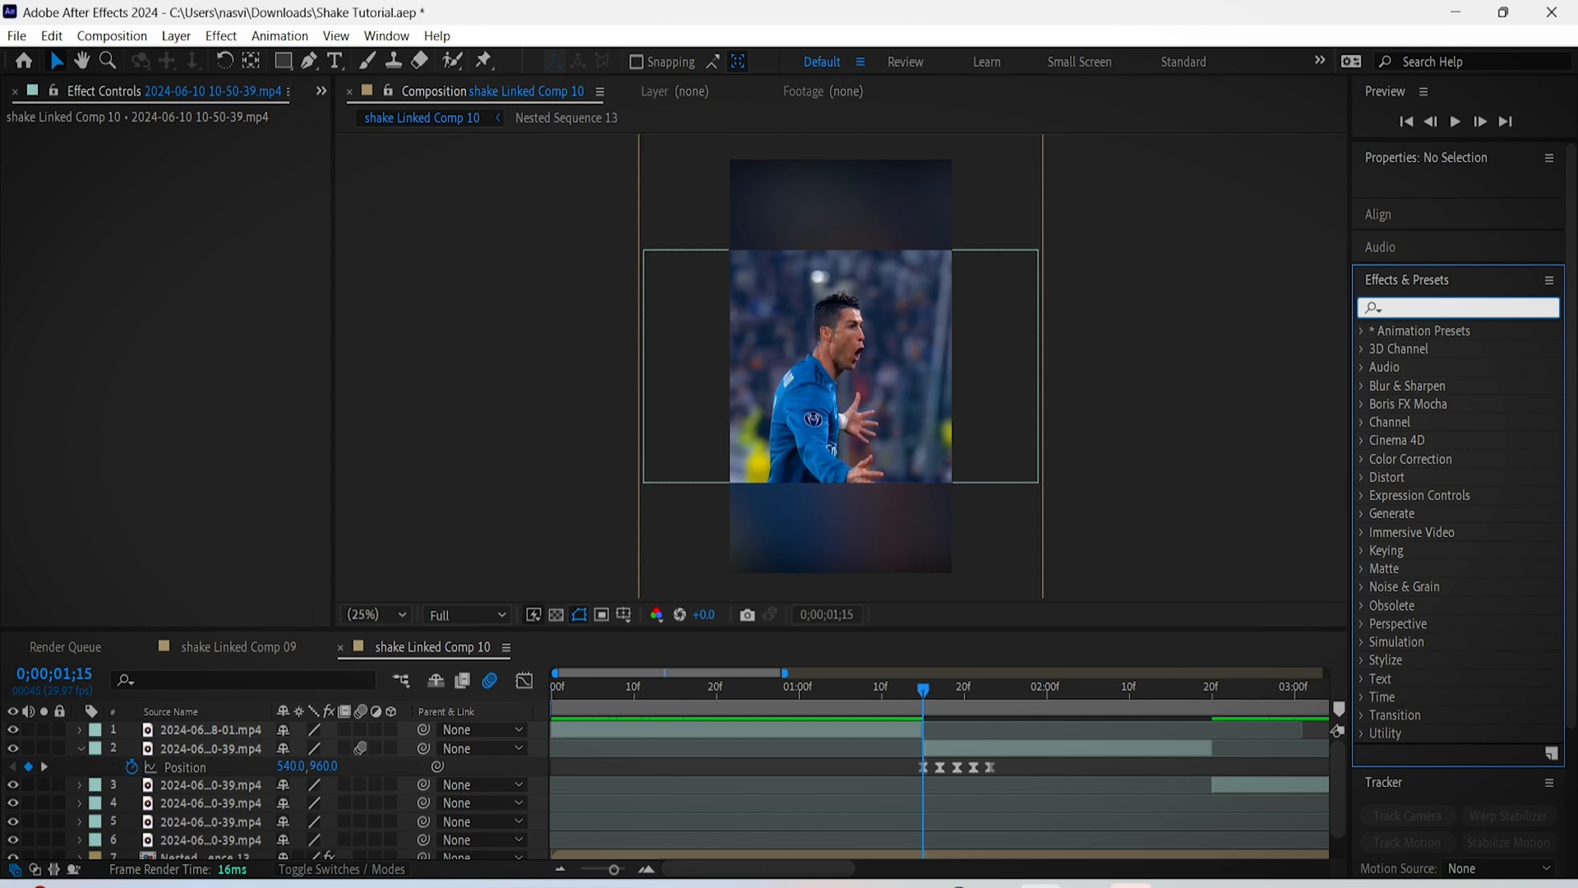
Apply Directional Blur from Effects & Presets (search 'dire') to the shaking clip
{"action": "type", "text": "dire"}
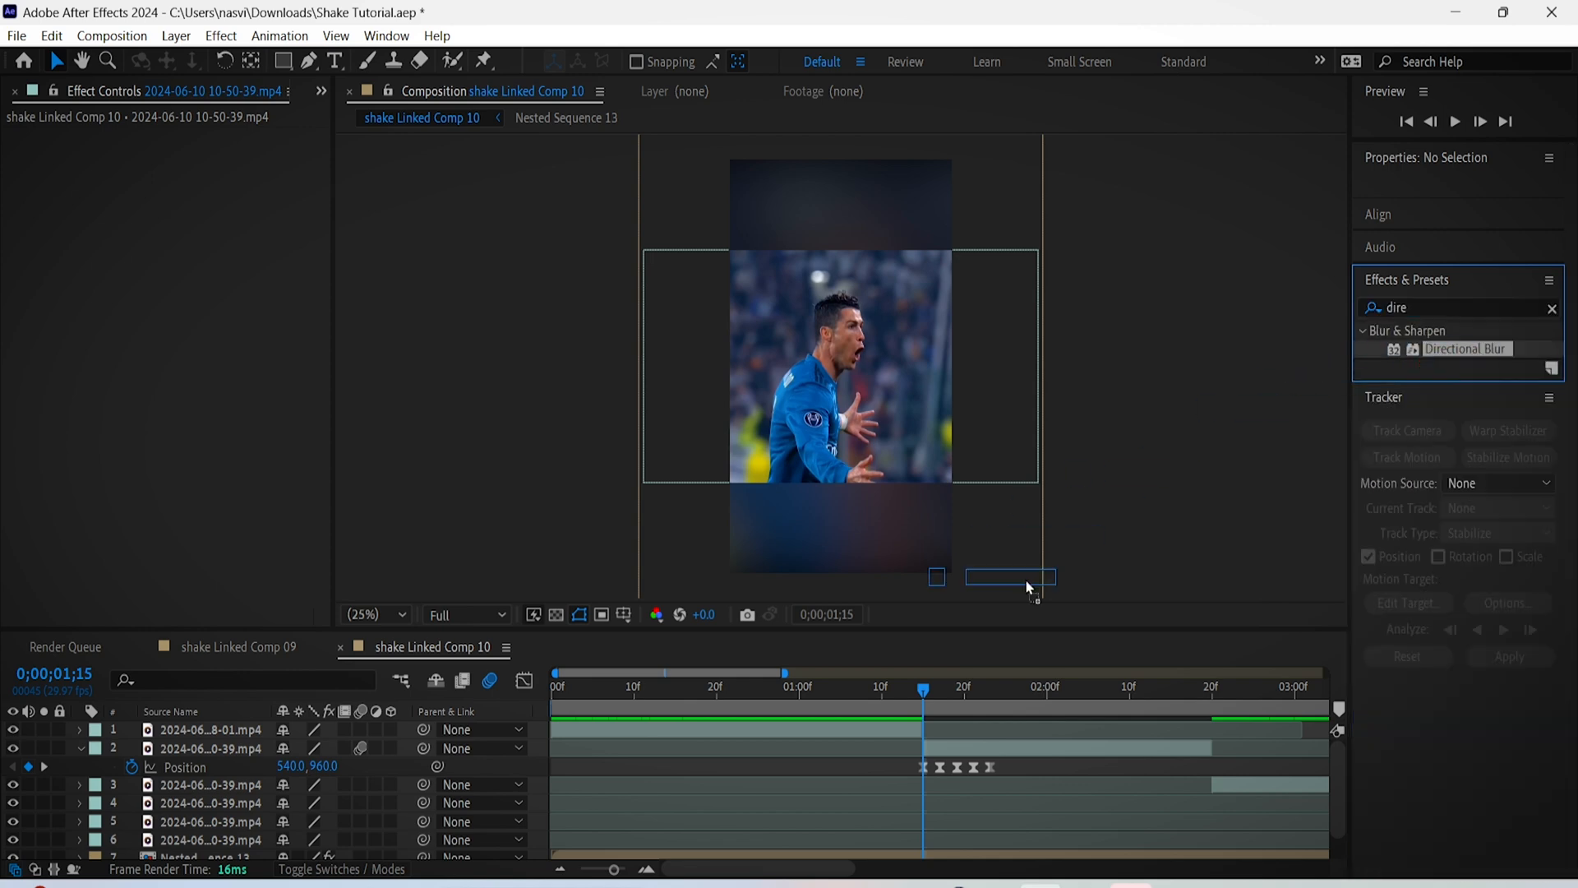
{"action": "double_click", "coordinate": [1465, 348]}
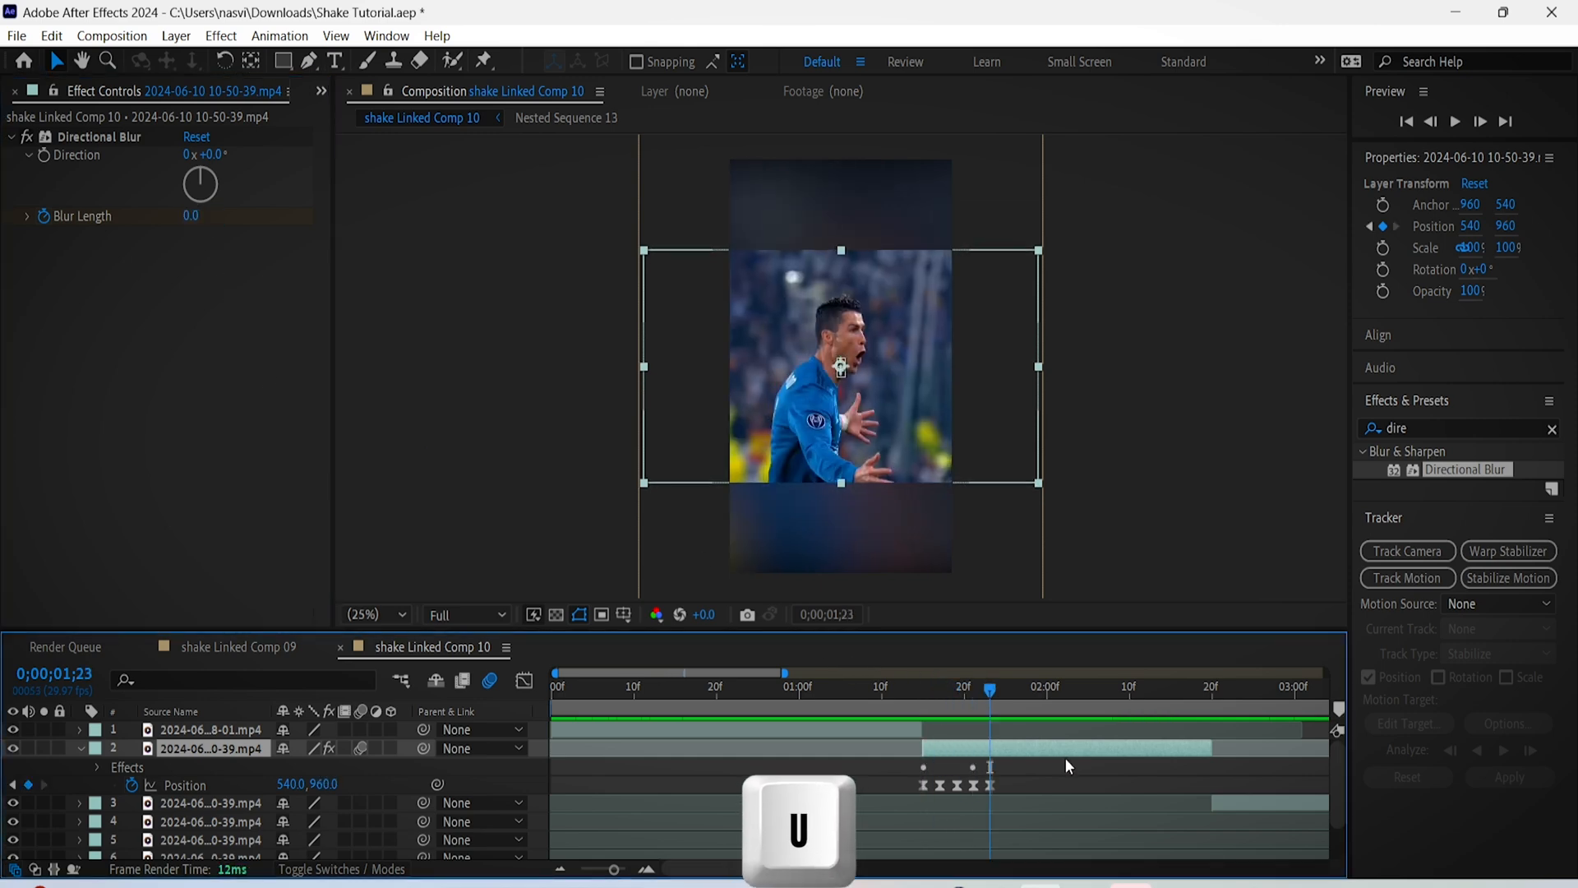
Show the clip's animated properties and paste the copied shake keyframes onto Blur Length
{"action": "key", "text": "u"}
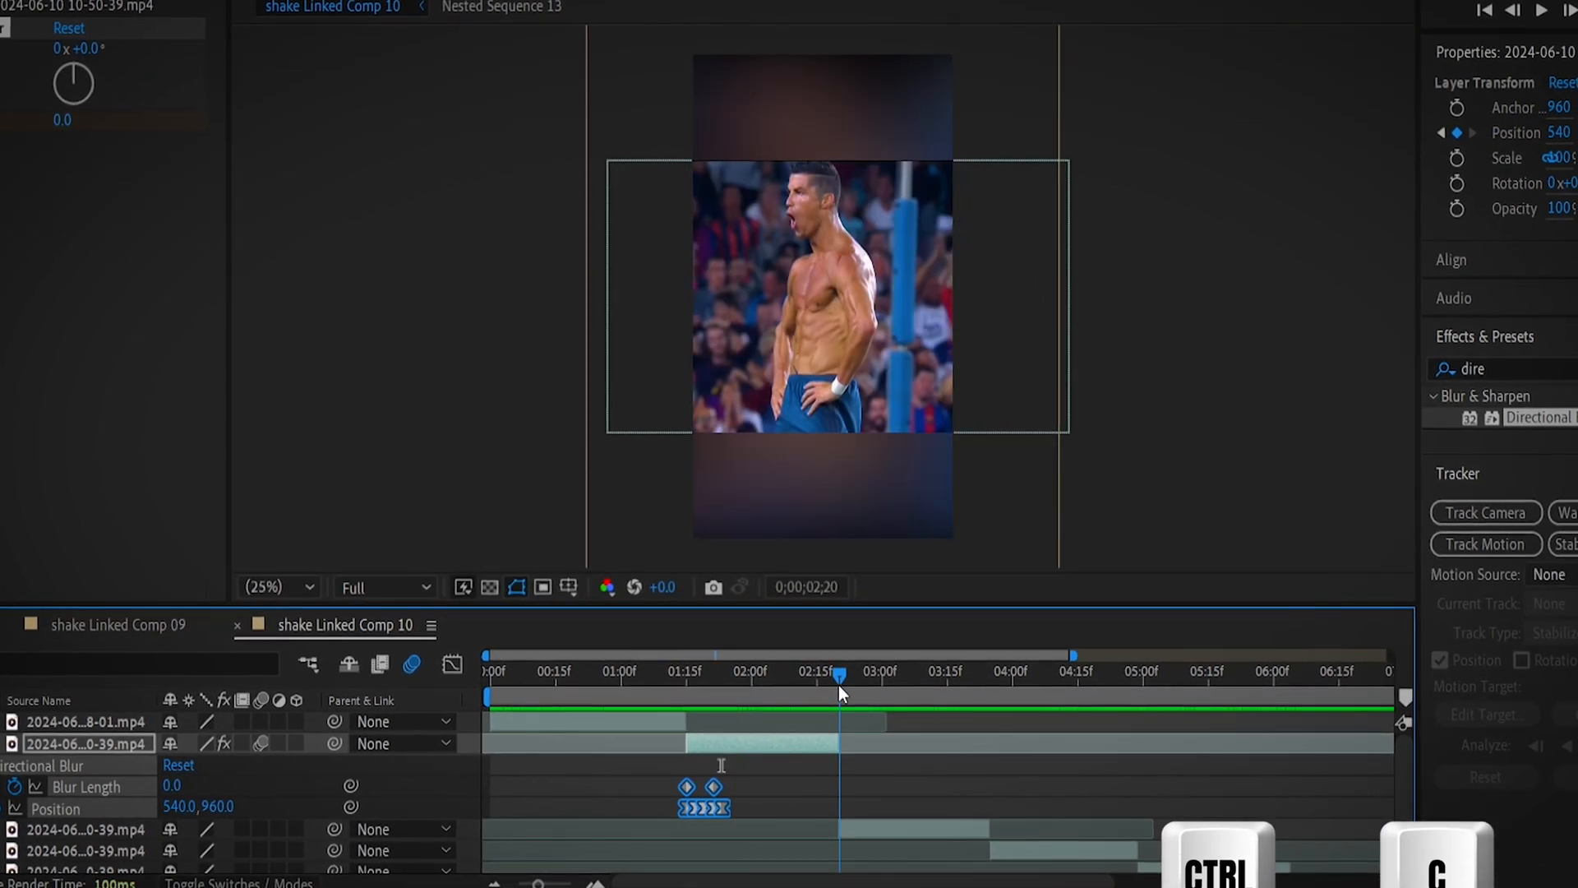
{"action": "key", "text": "ctrl+v"}
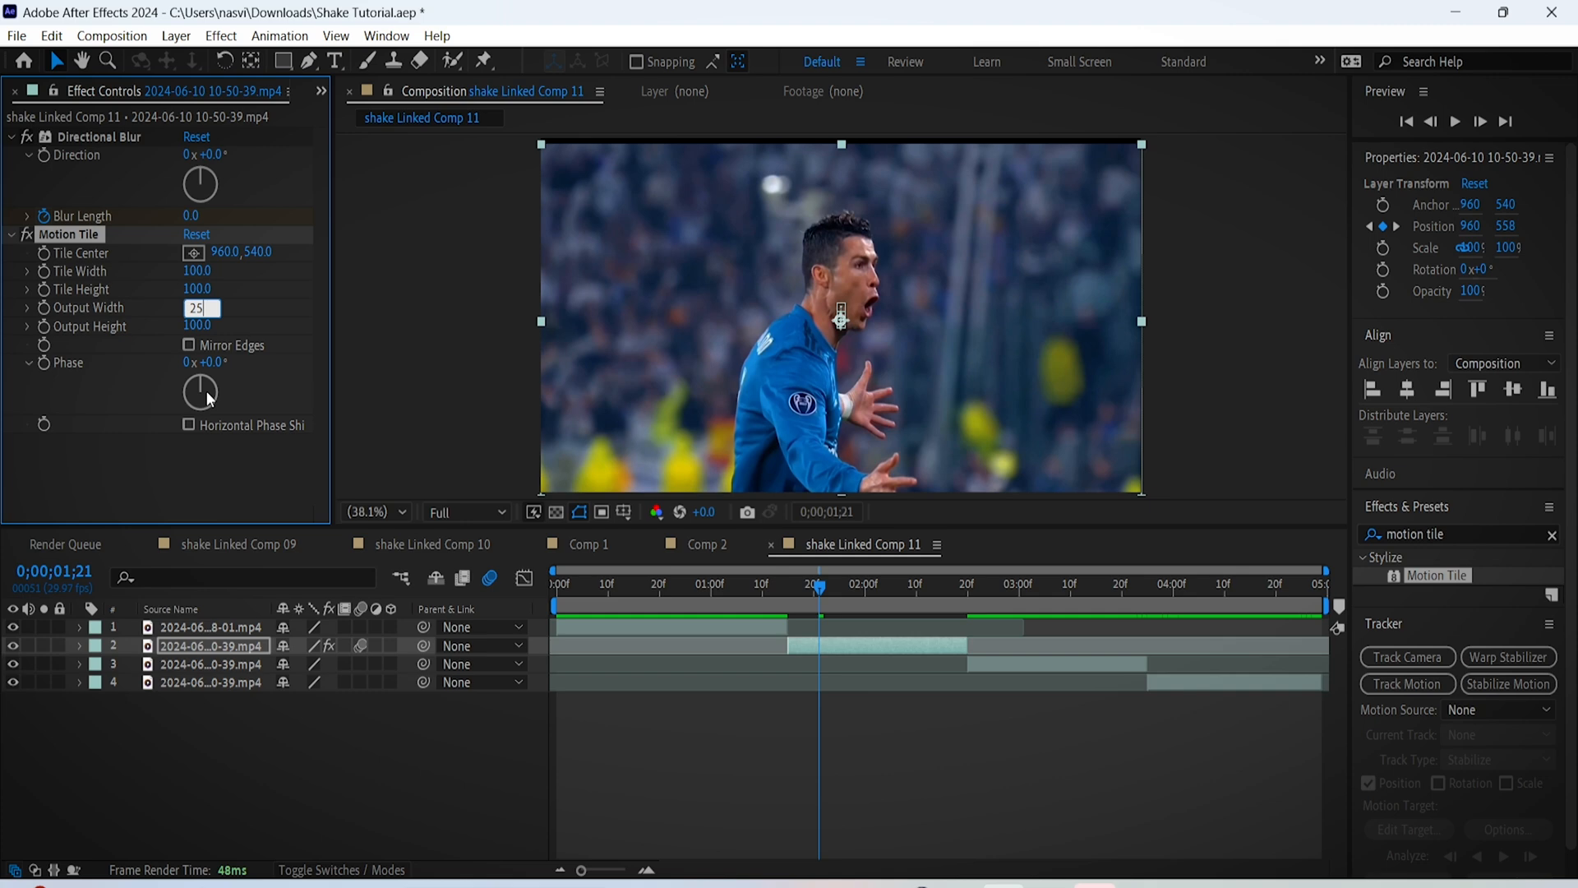
Set Motion Tile's Output Width and Output Height to 250 on the second clip
{"action": "type", "text": "250"}
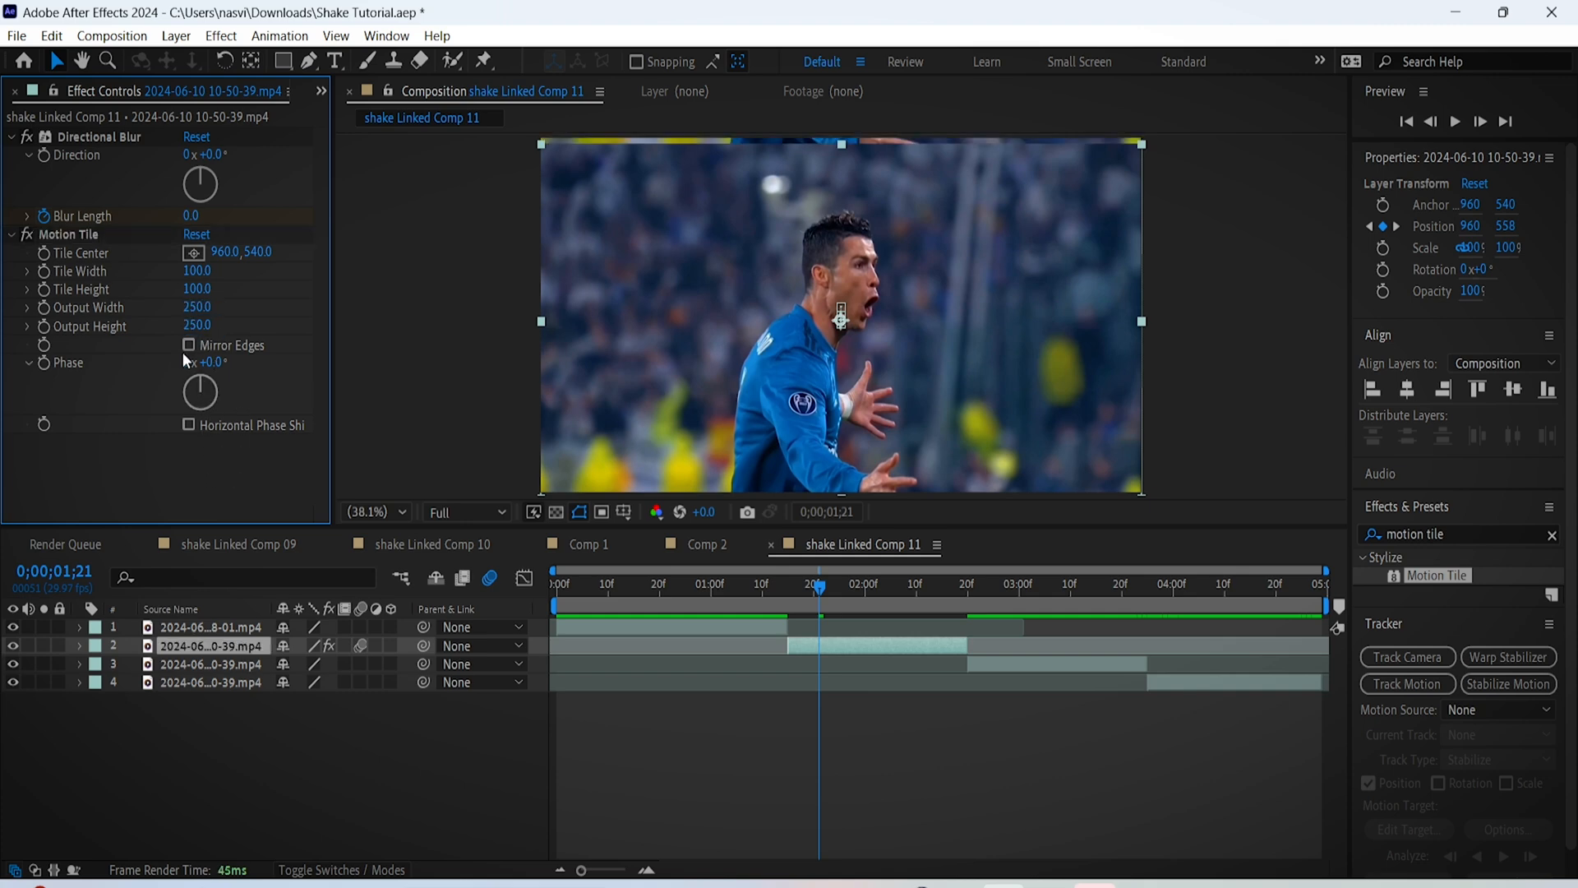